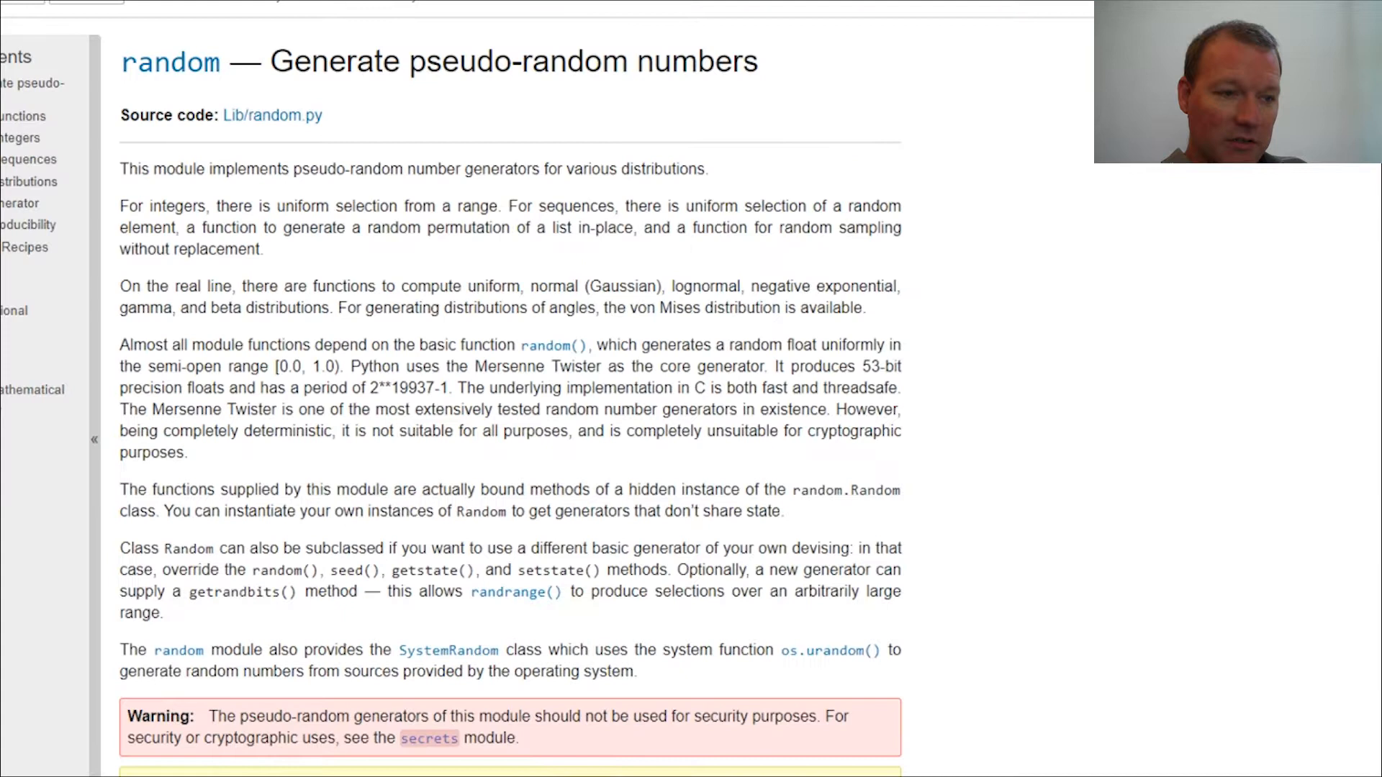
mouse_move(407, 533)
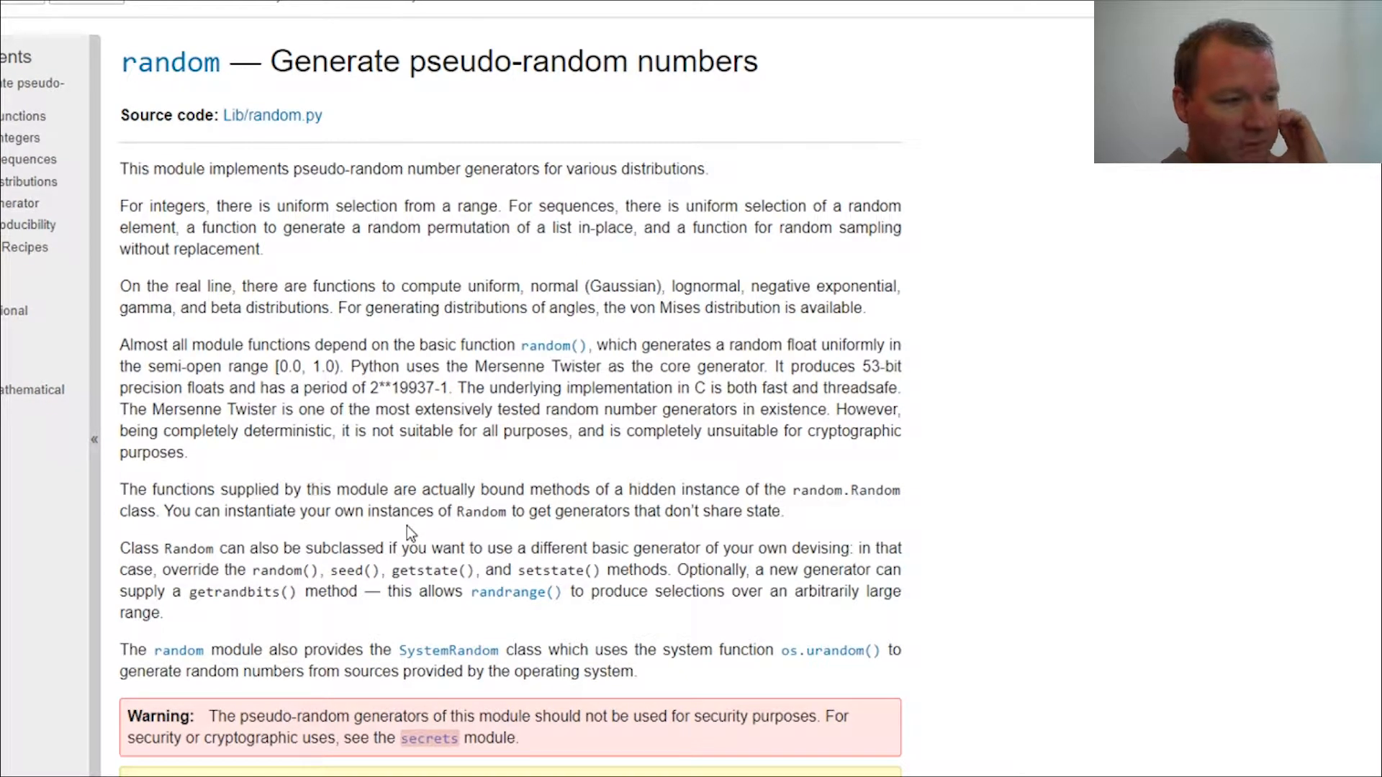
mouse_move(572, 316)
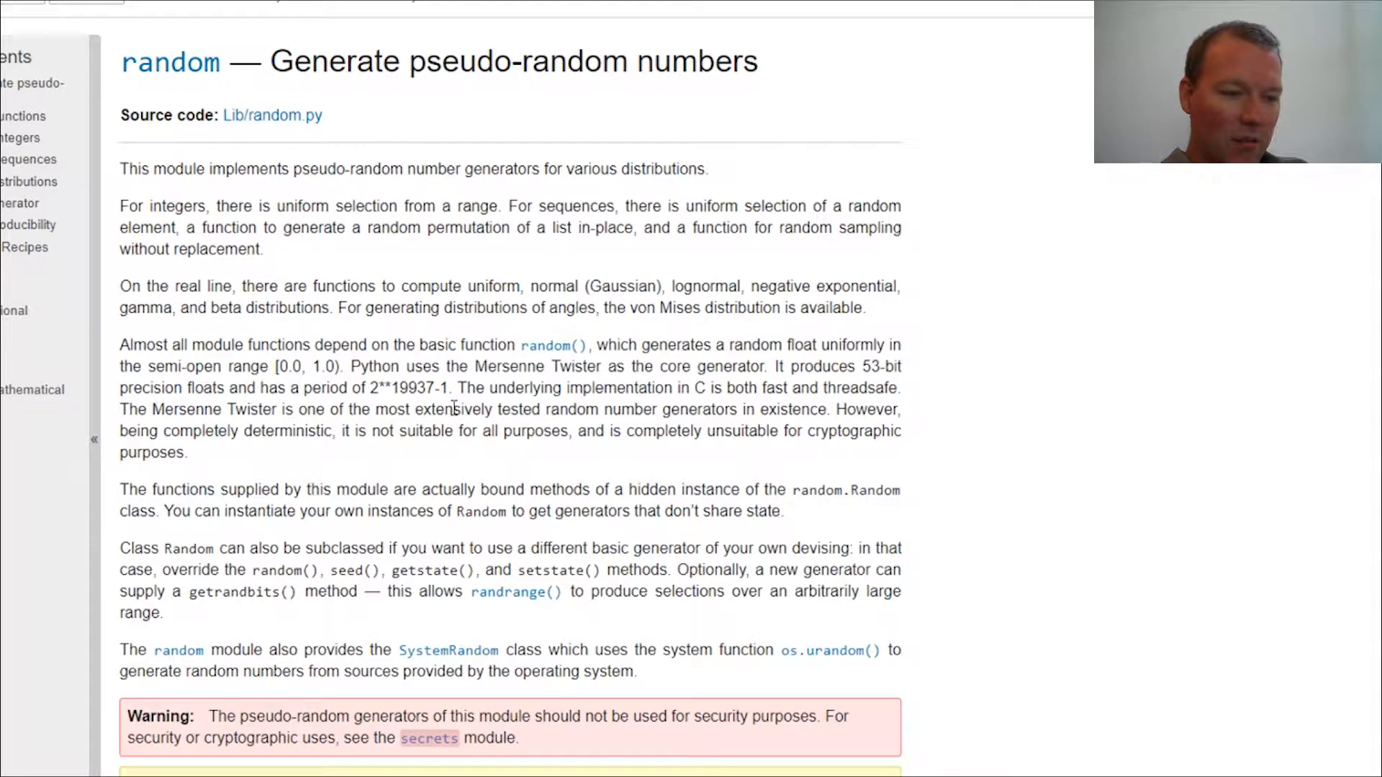
Step: Read the random module intro (Mersenne Twister) and the seed() entry, highlighting 'system time'
scroll("down", 3)
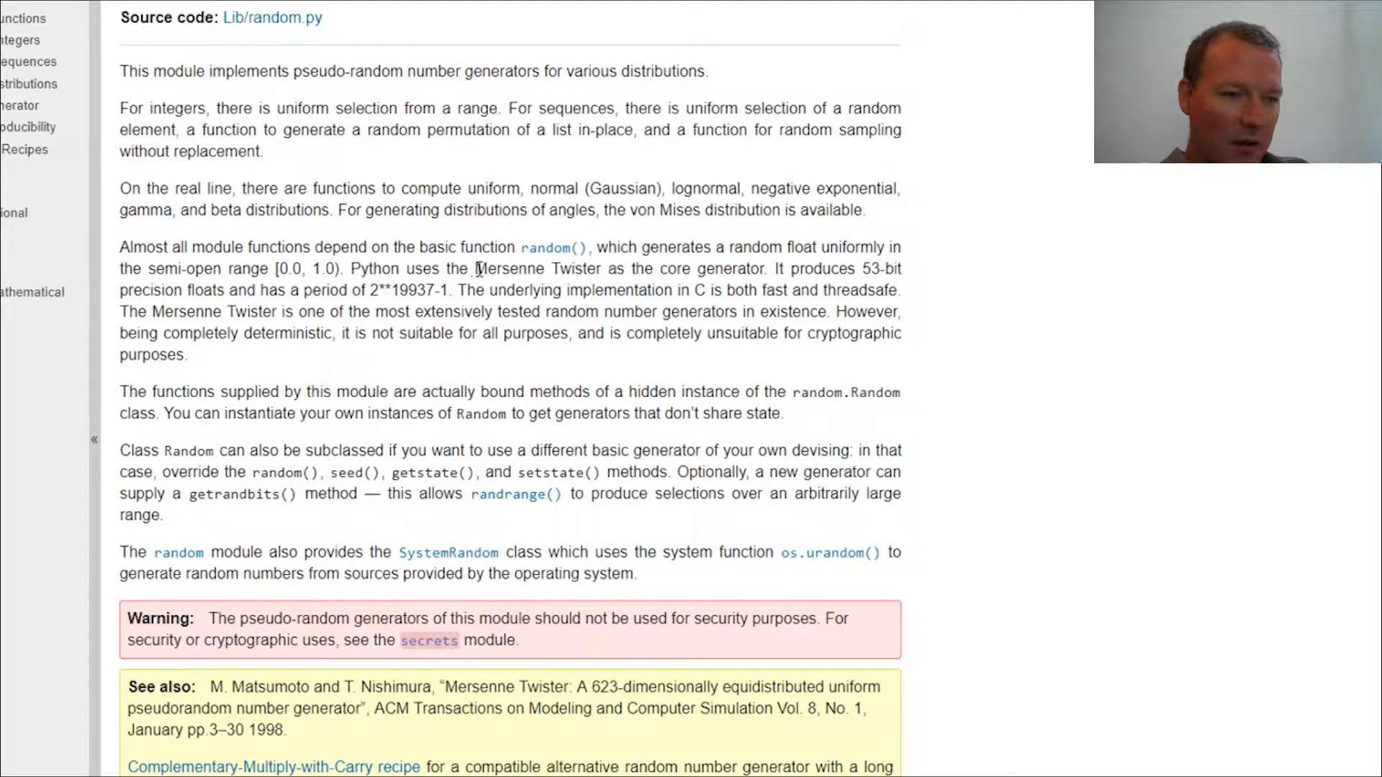
double_click(571, 269)
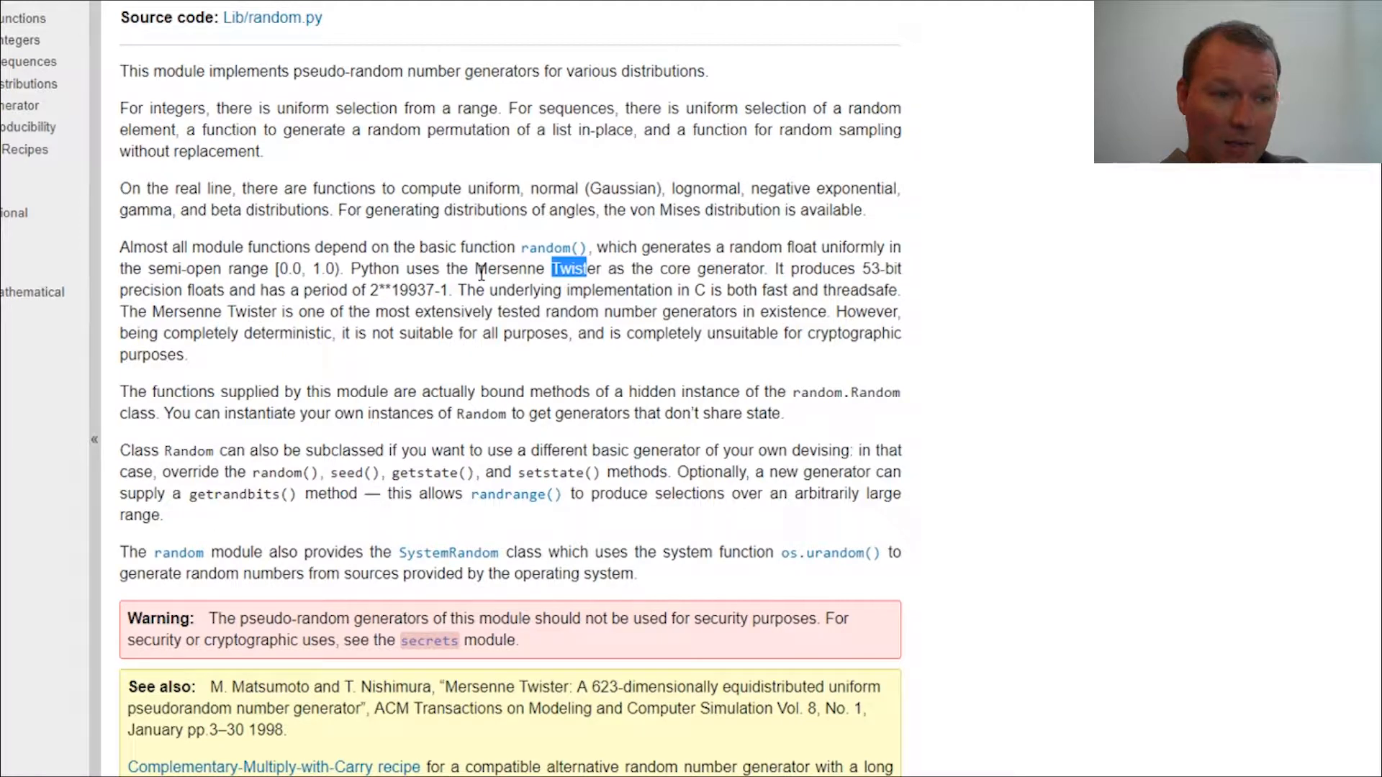
mouse_move(448, 387)
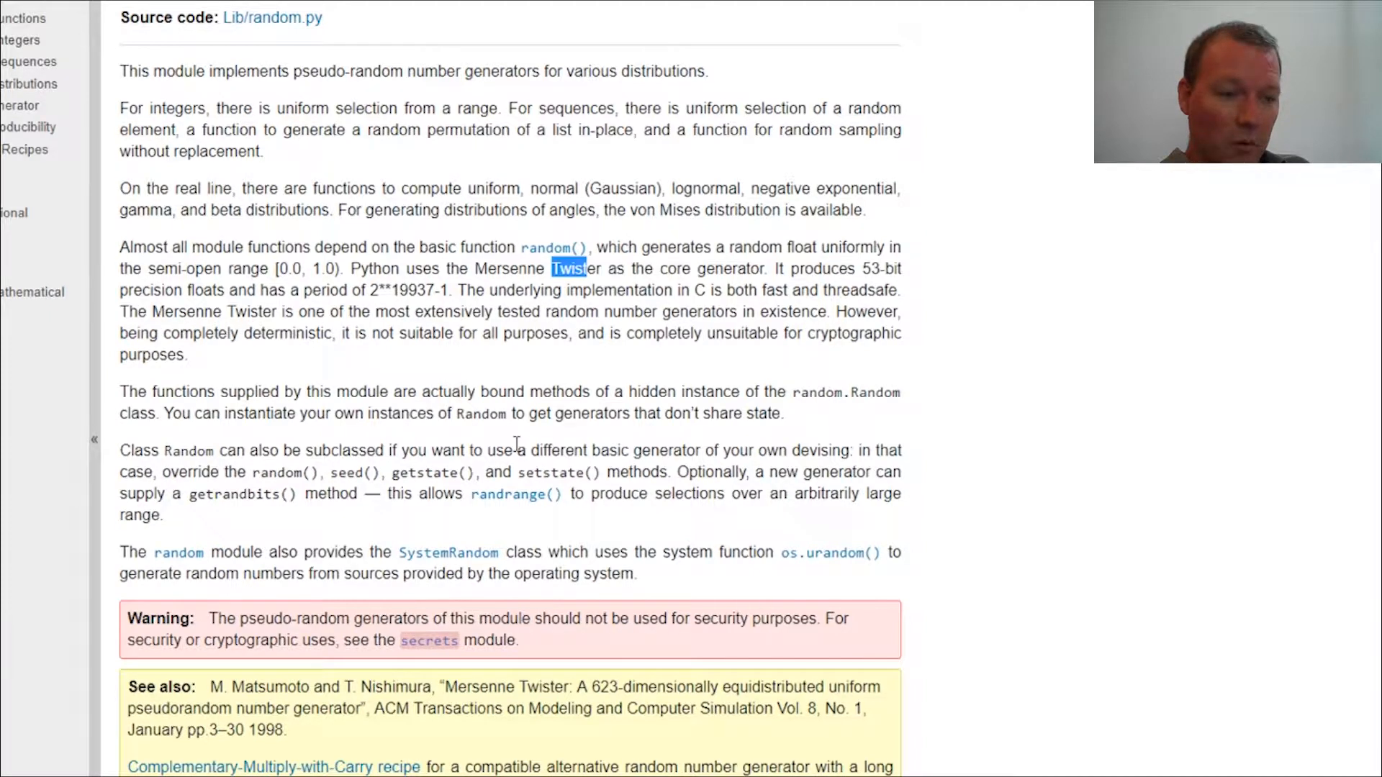
mouse_move(547, 440)
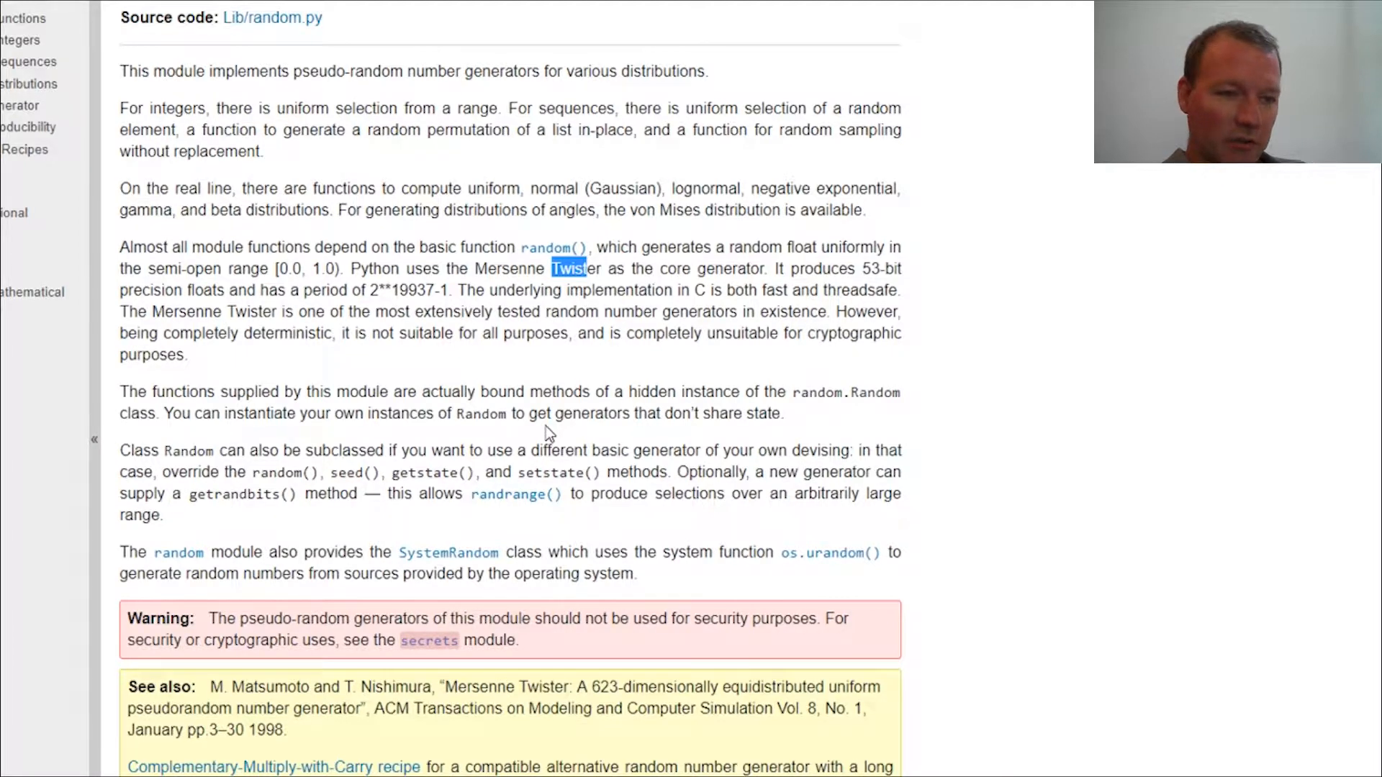
scroll("down", 3)
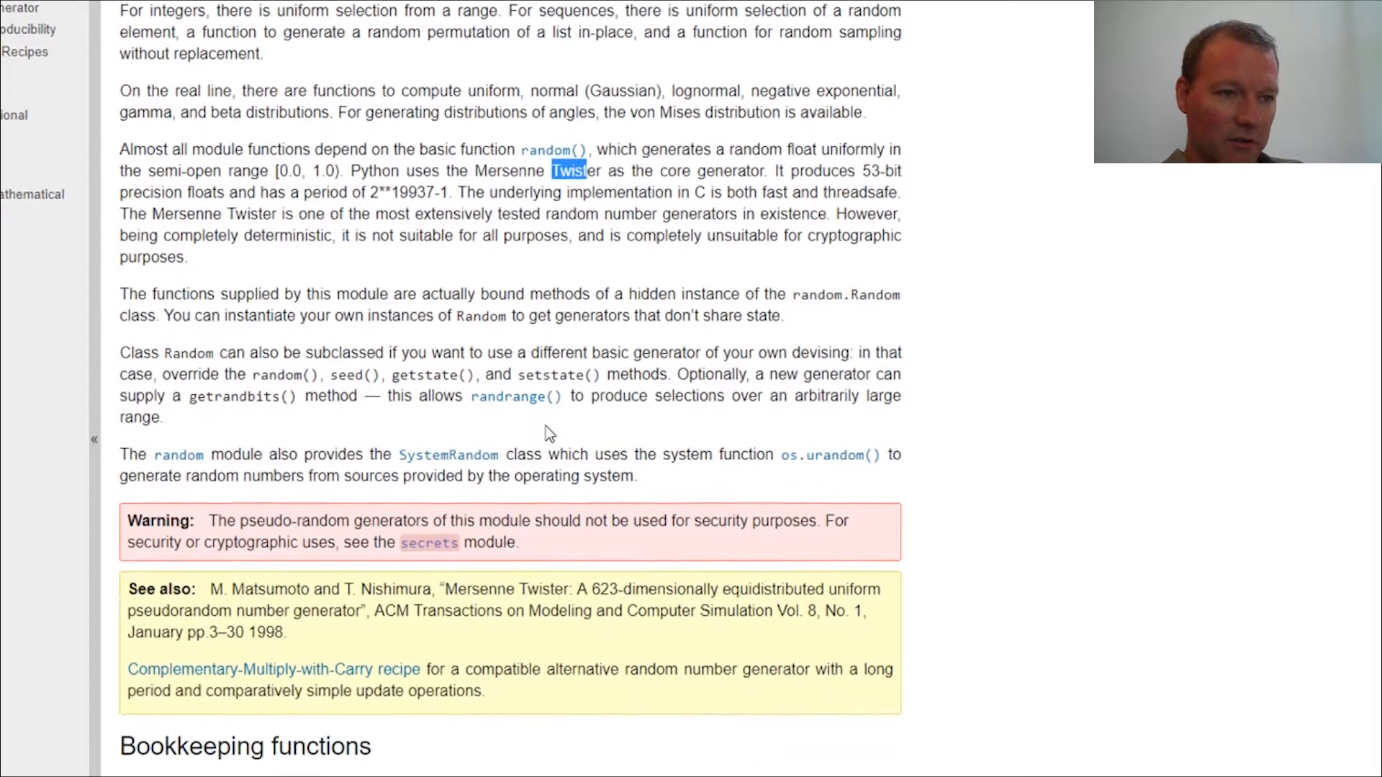
scroll("down", 3)
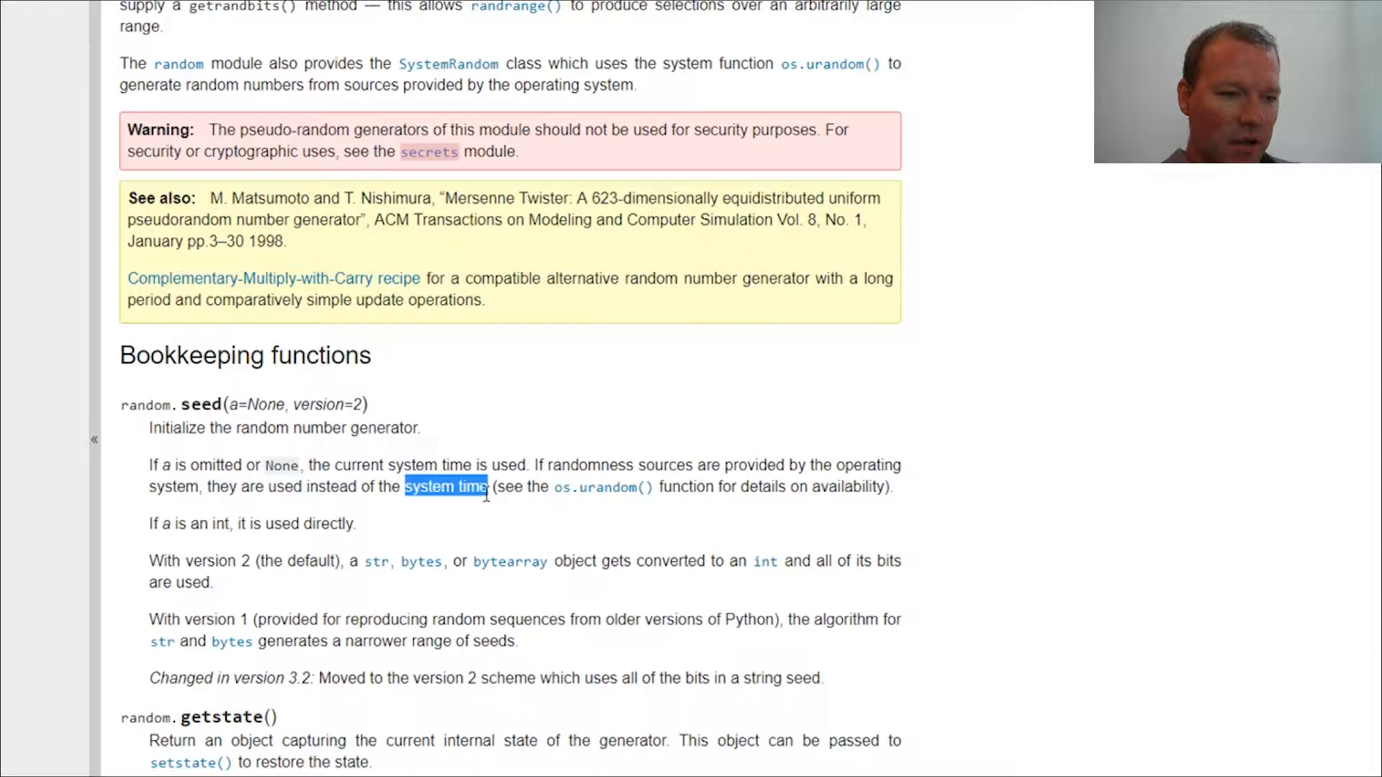
left_click(466, 608)
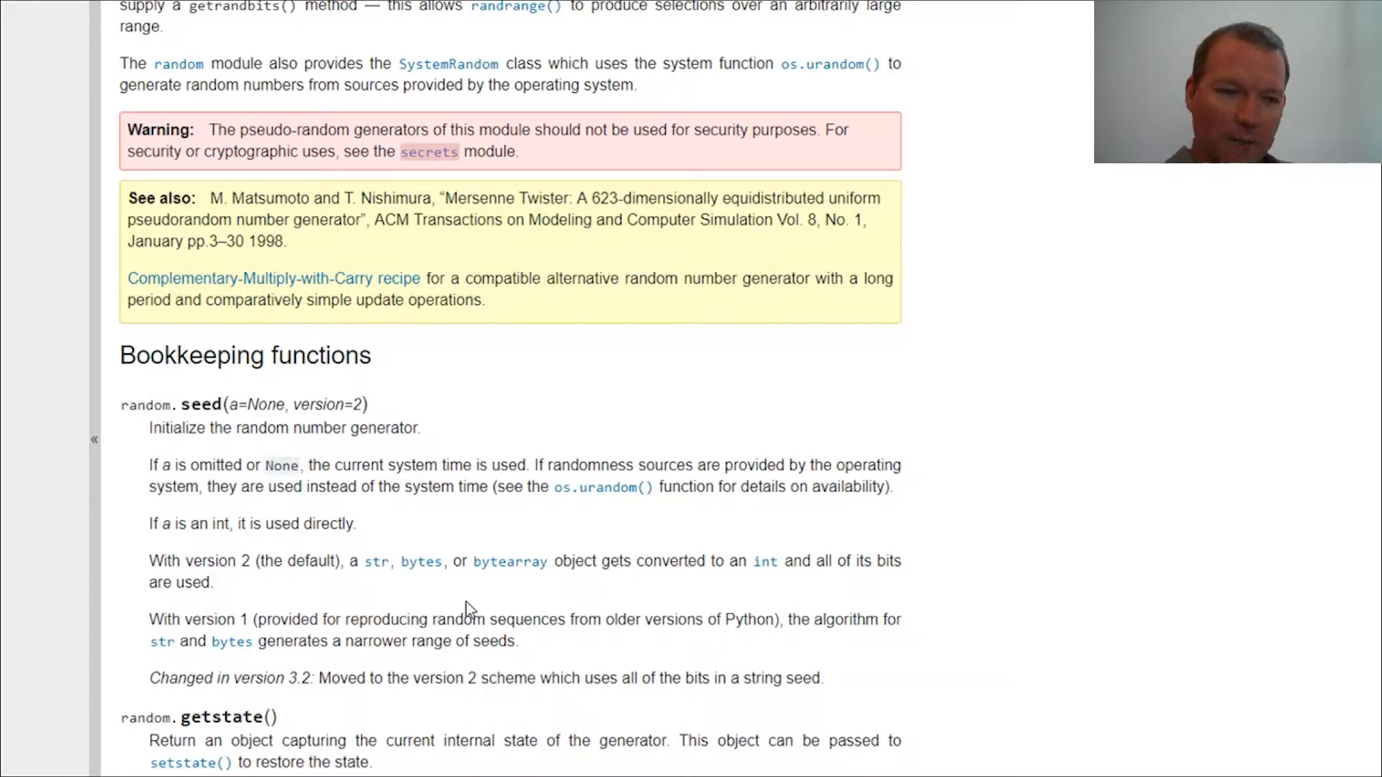
mouse_move(475, 430)
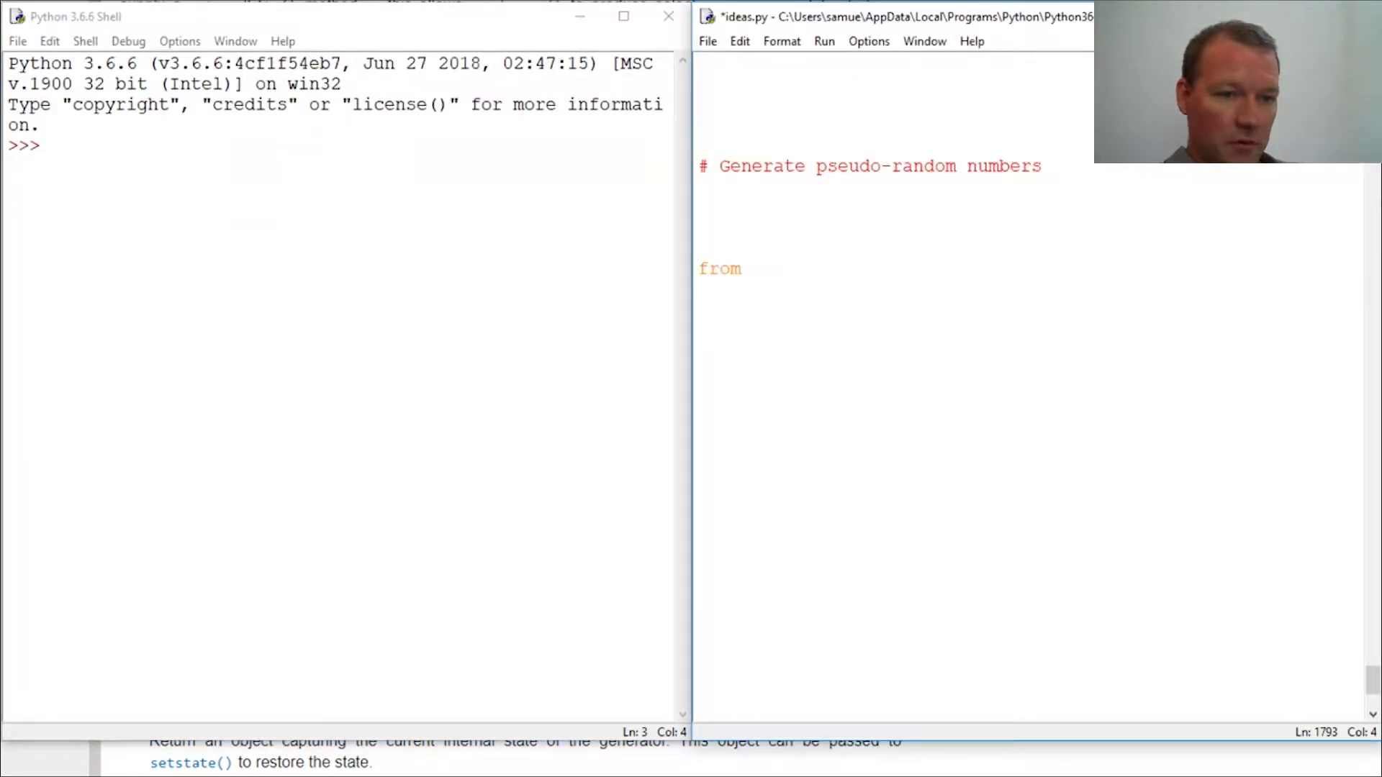
Step: Write 'from random import seed' in ideas.py, correcting the module name, and run it
type("randome")
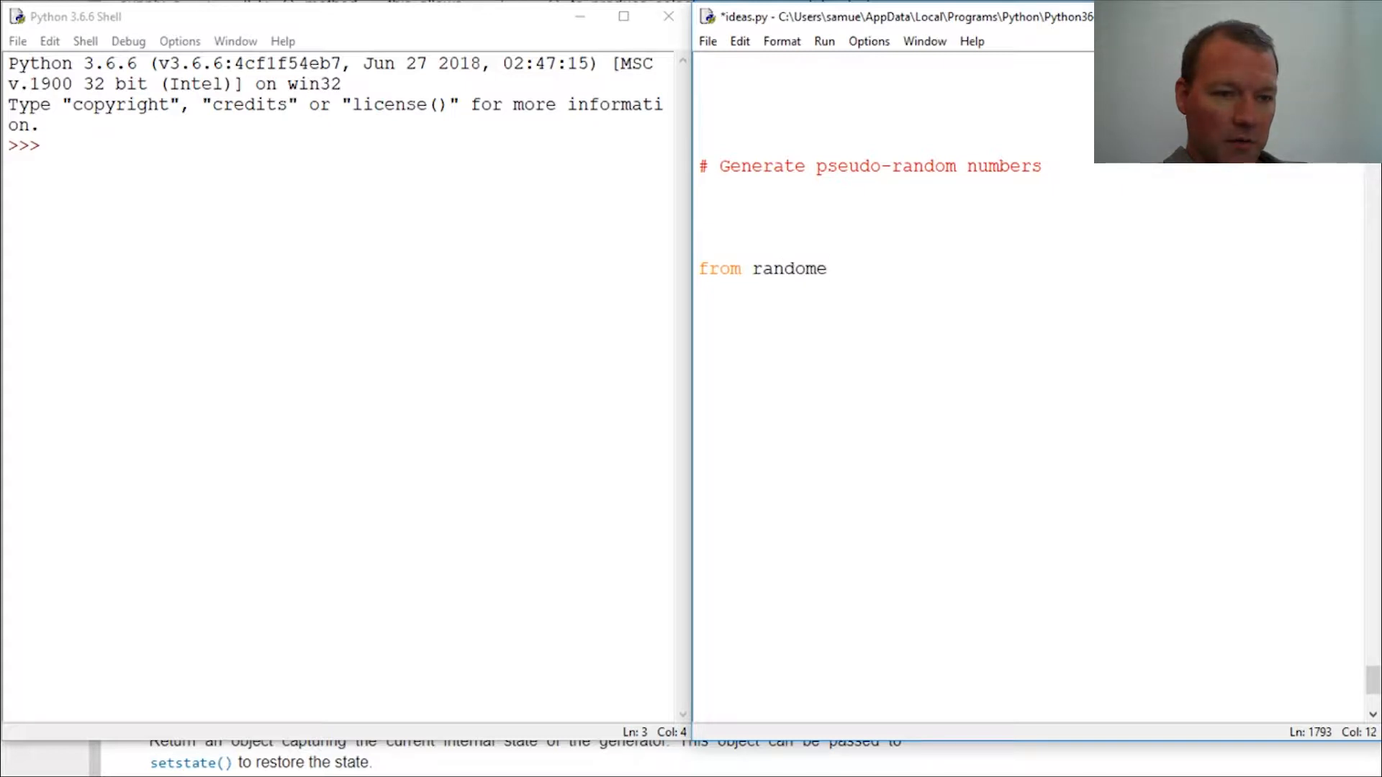
key("BackSpace")
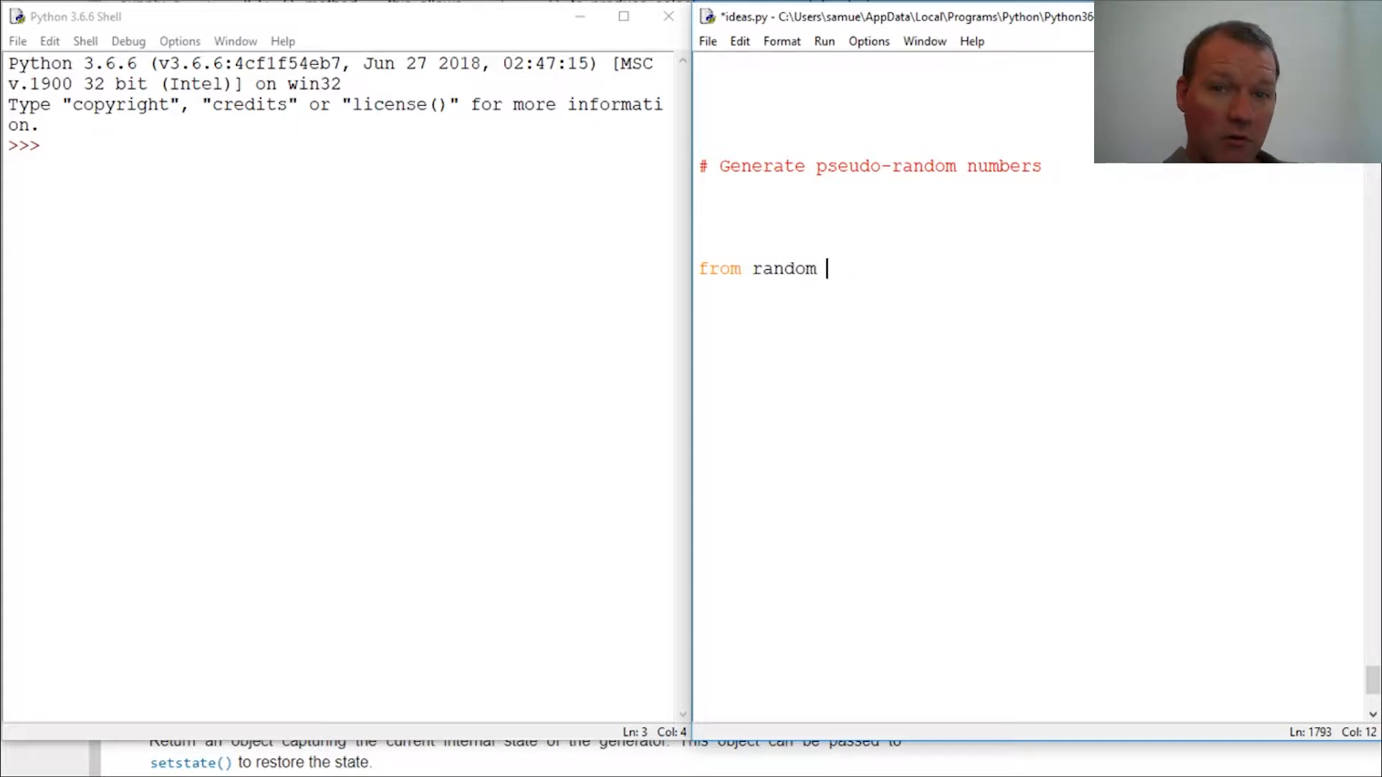
type("import")
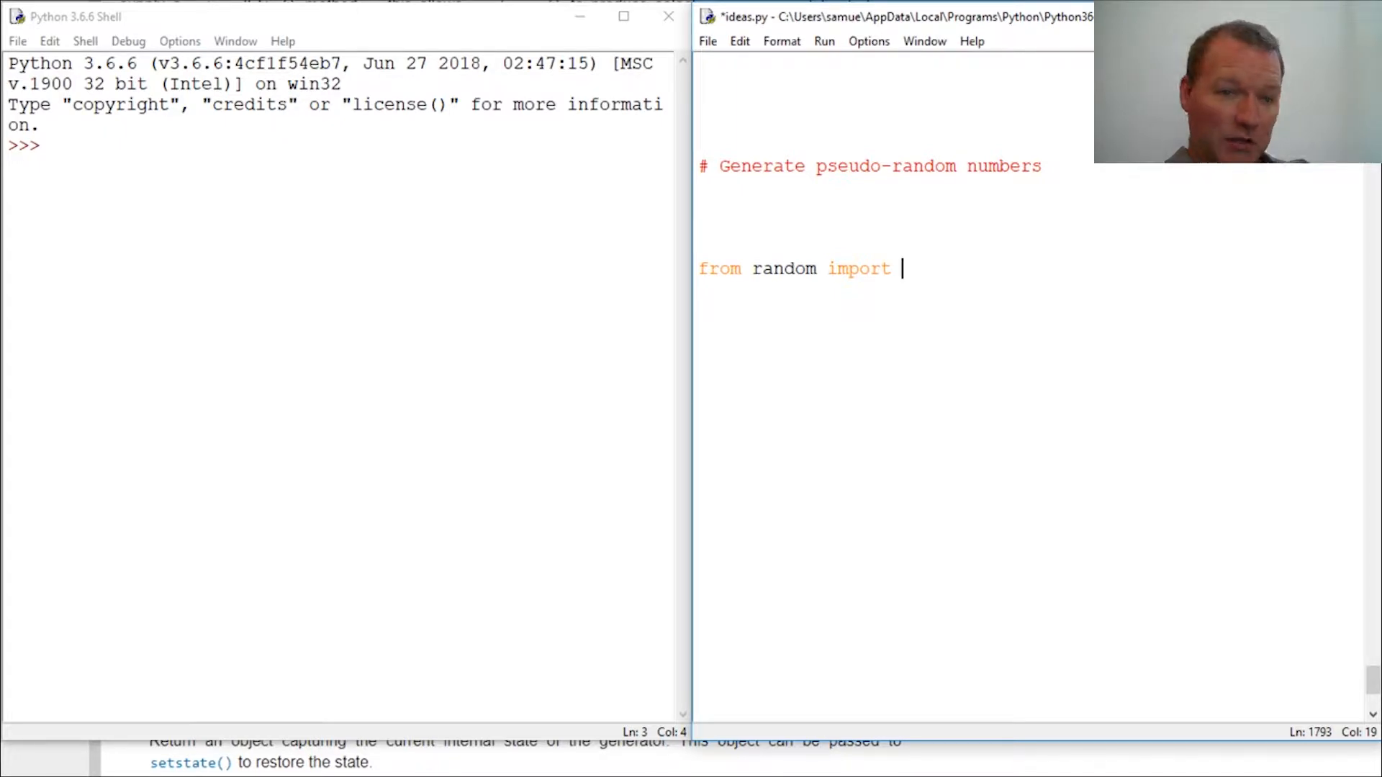
type("sed")
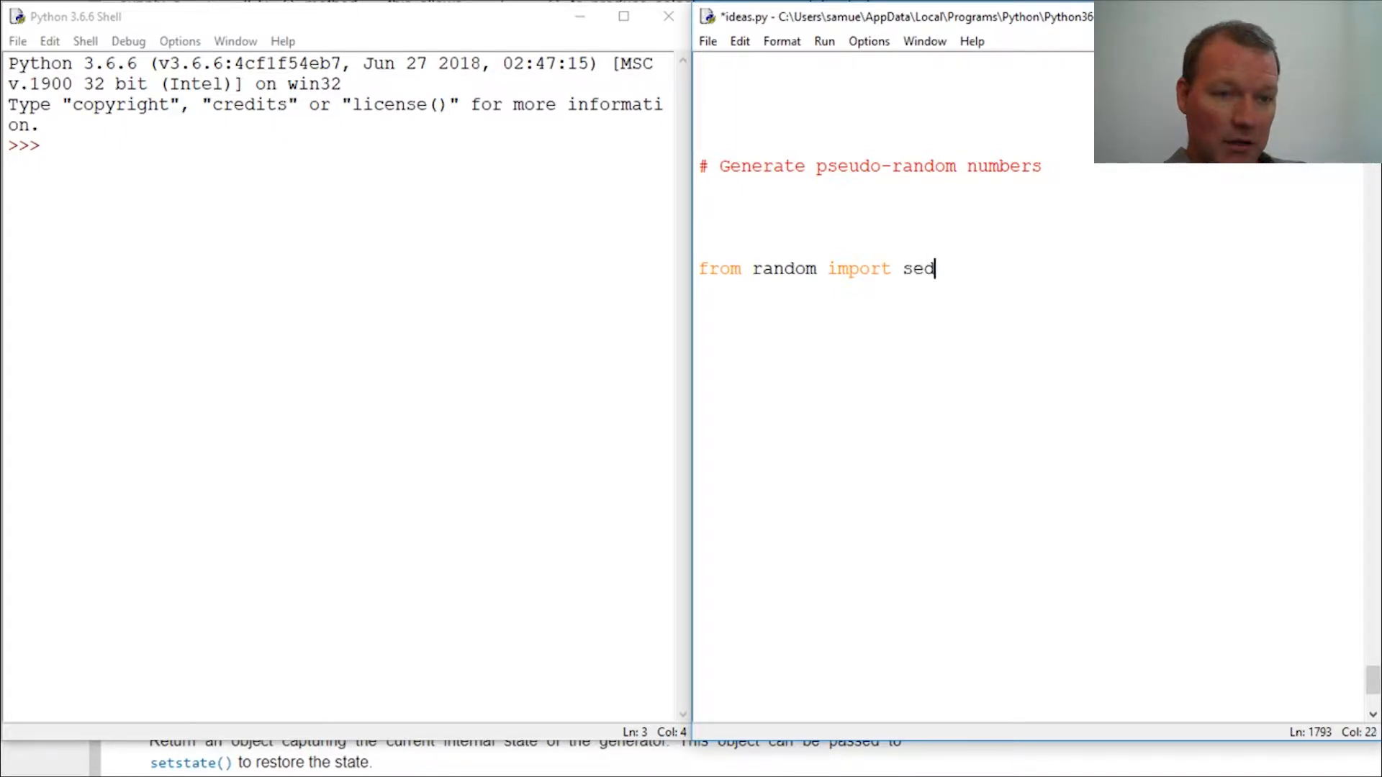
key("enter")
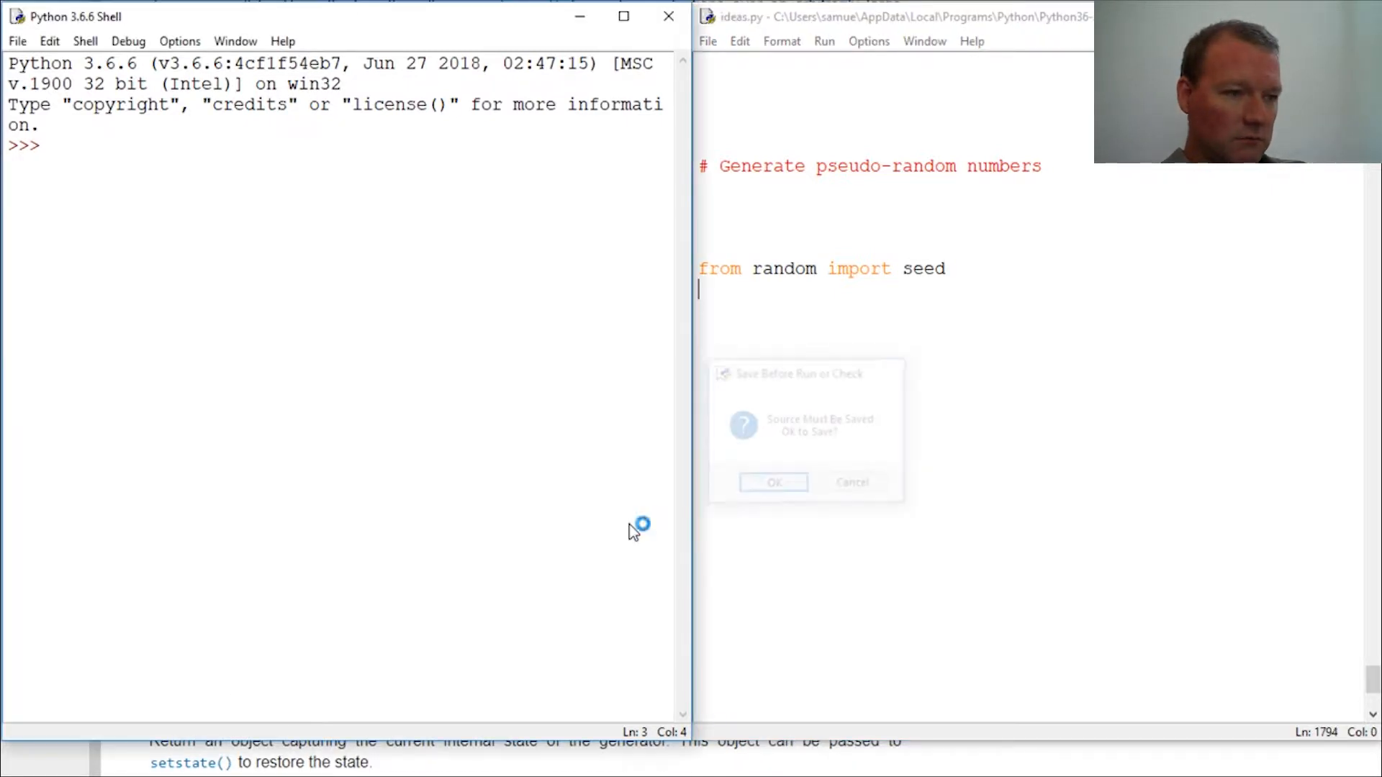
Step: Save ideas.py to run it, then extend the import line to 'seed, randint'
left_click(772, 482)
type("seed(1")
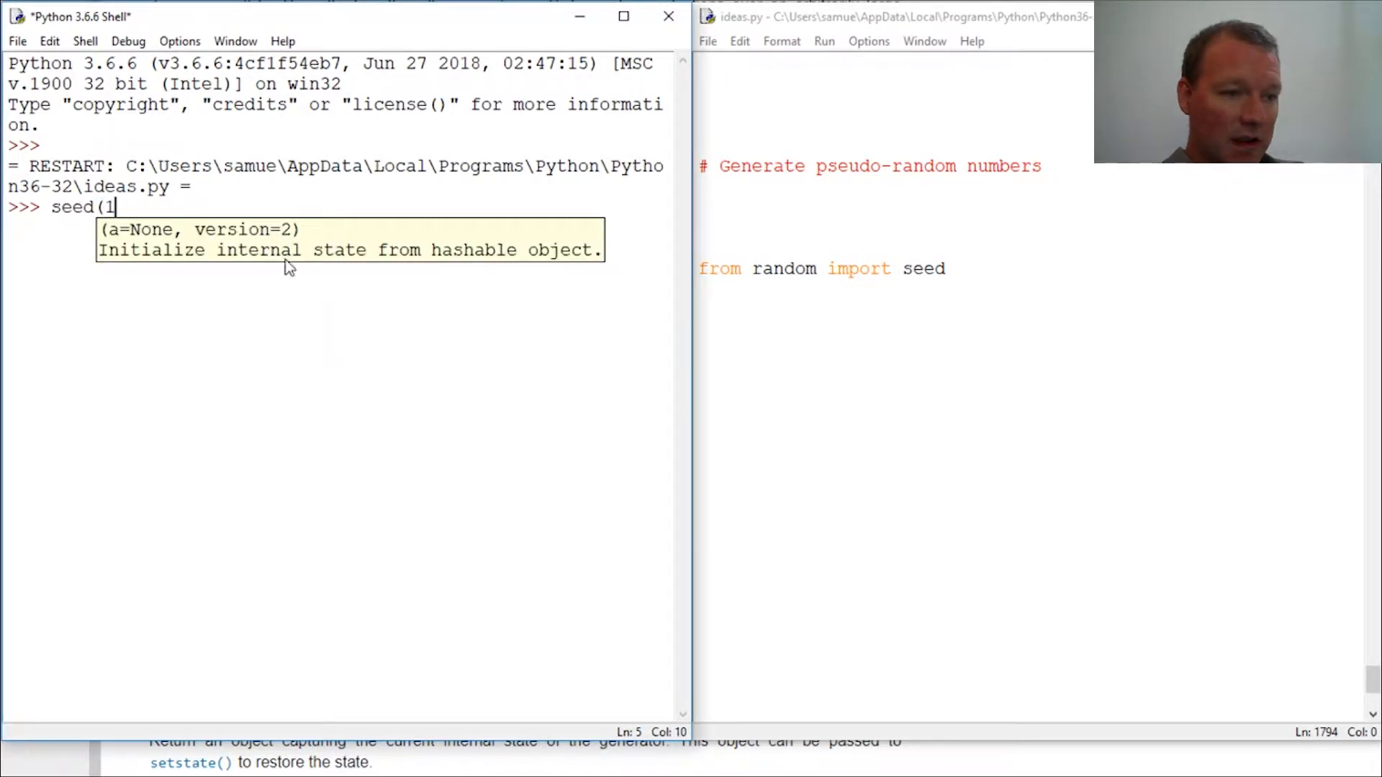
type(")")
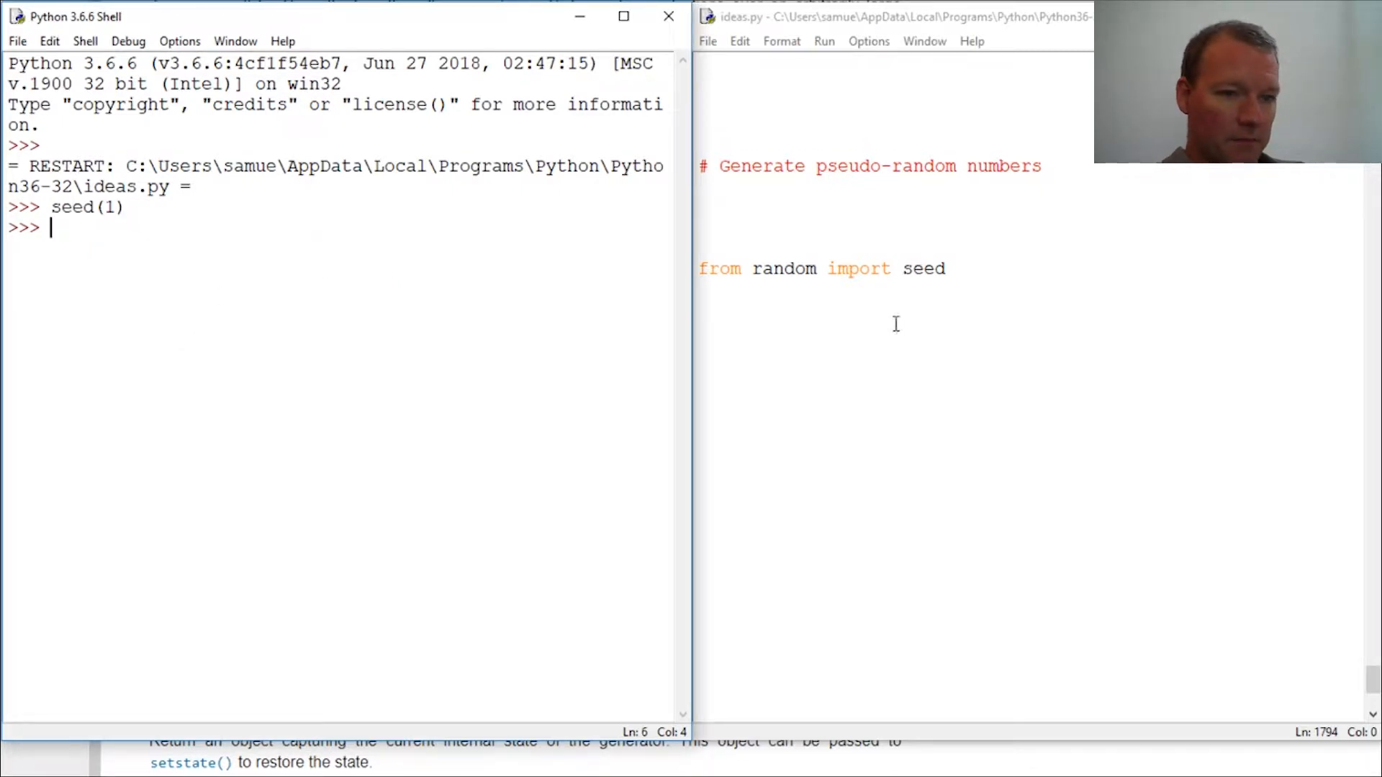
type(",")
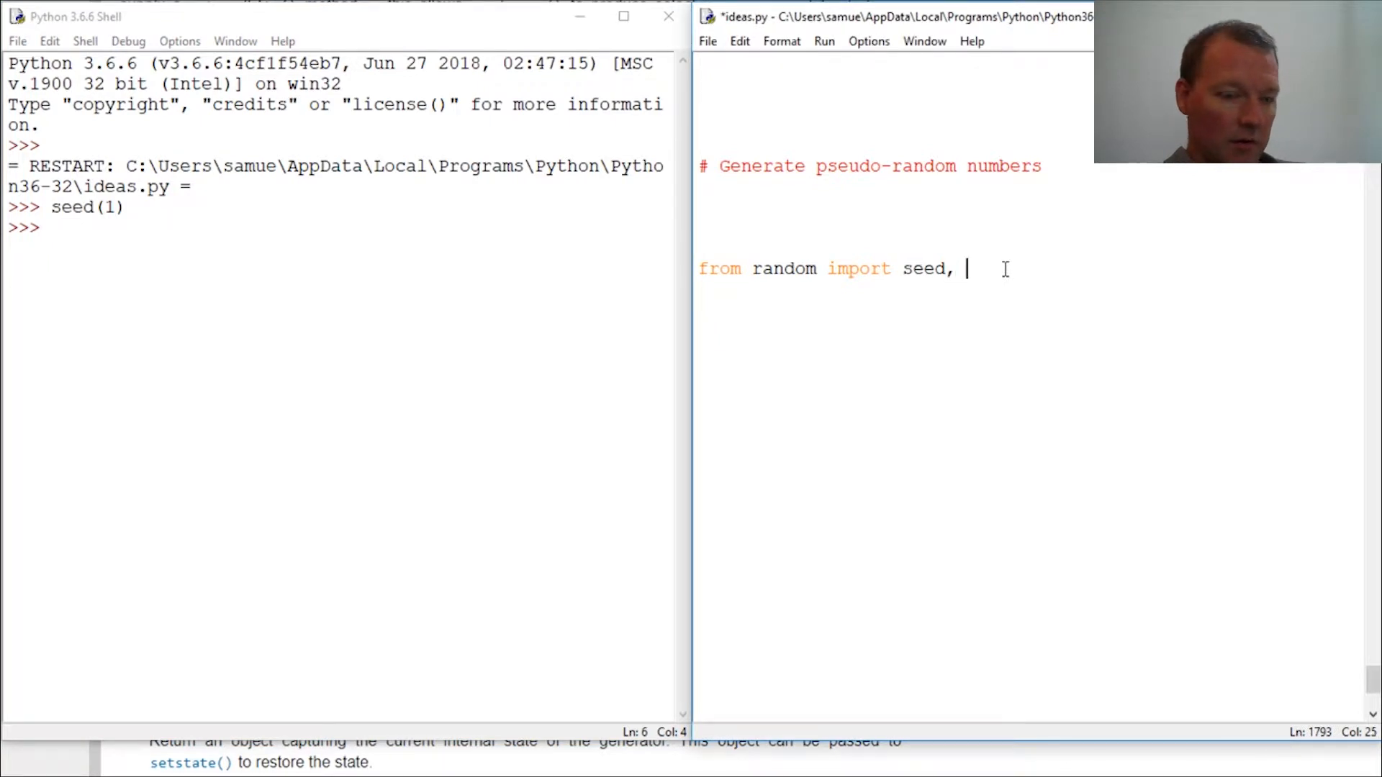
type("randint")
type("see")
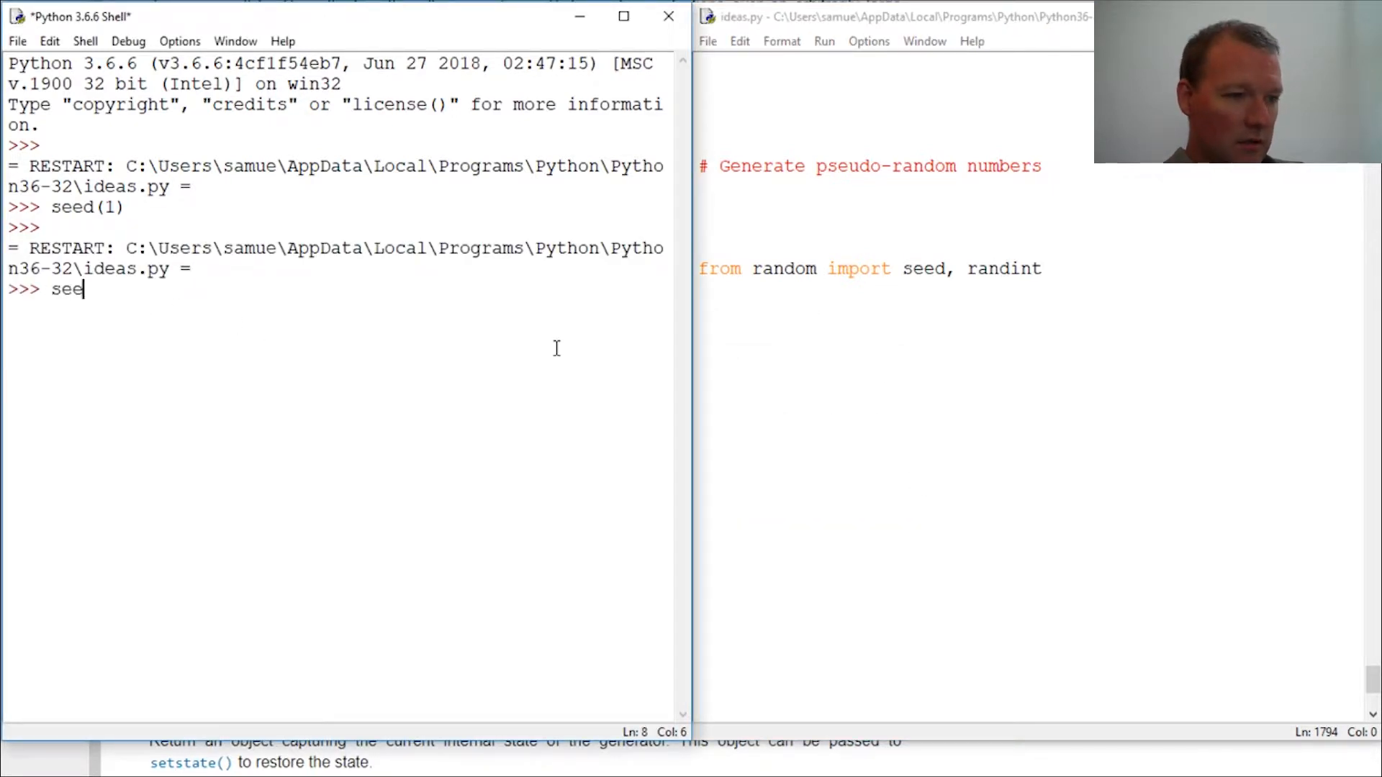
Step: Seed the generator with 1 and call randint(1,10) in the IDLE shell
type("d(1)")
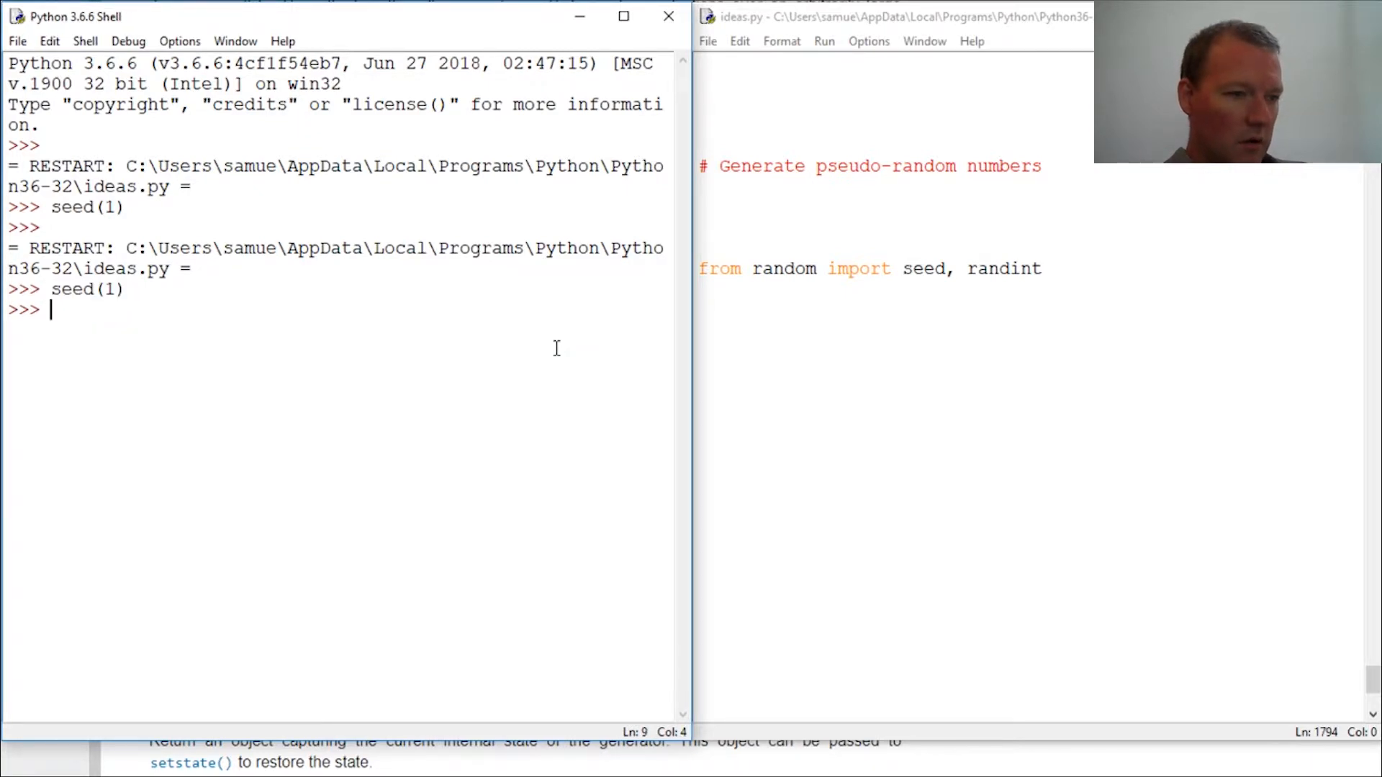
type("randint(")
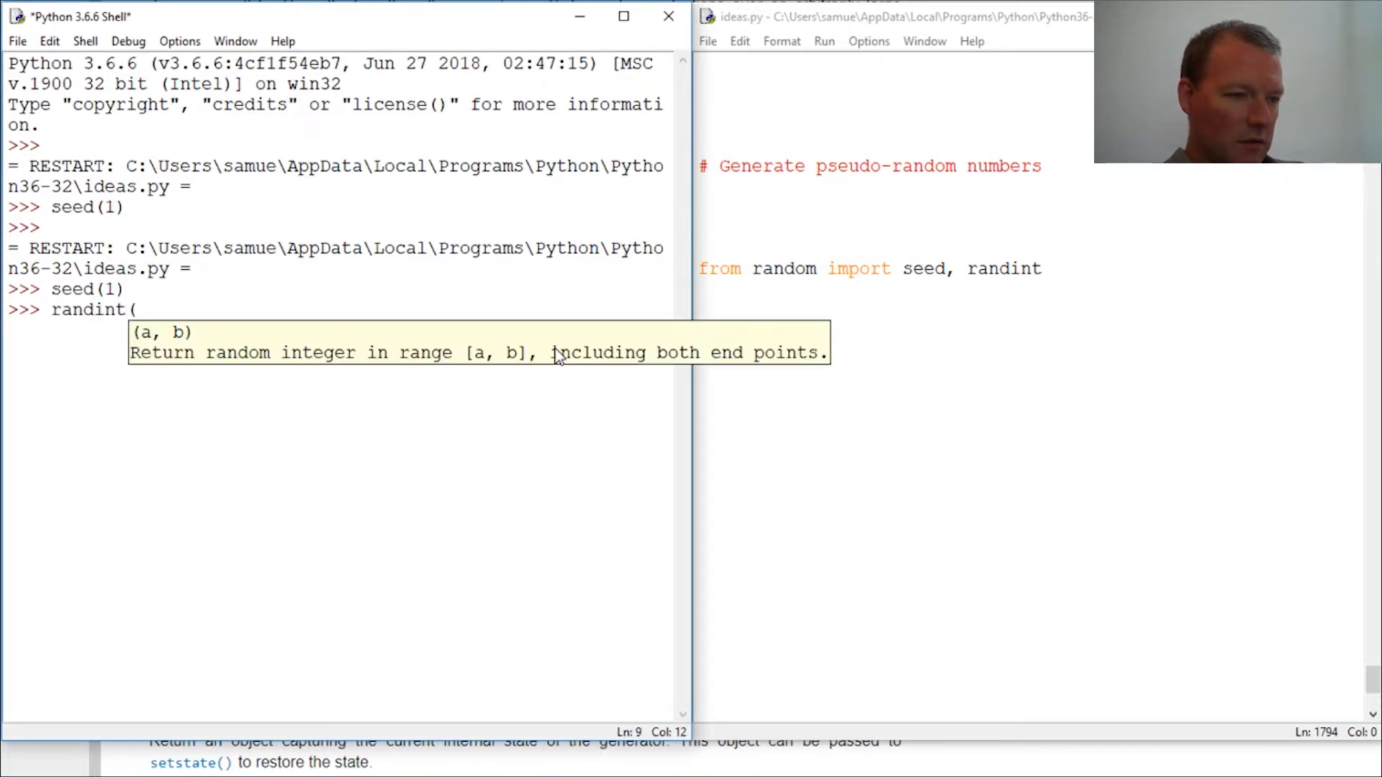
type("1,1")
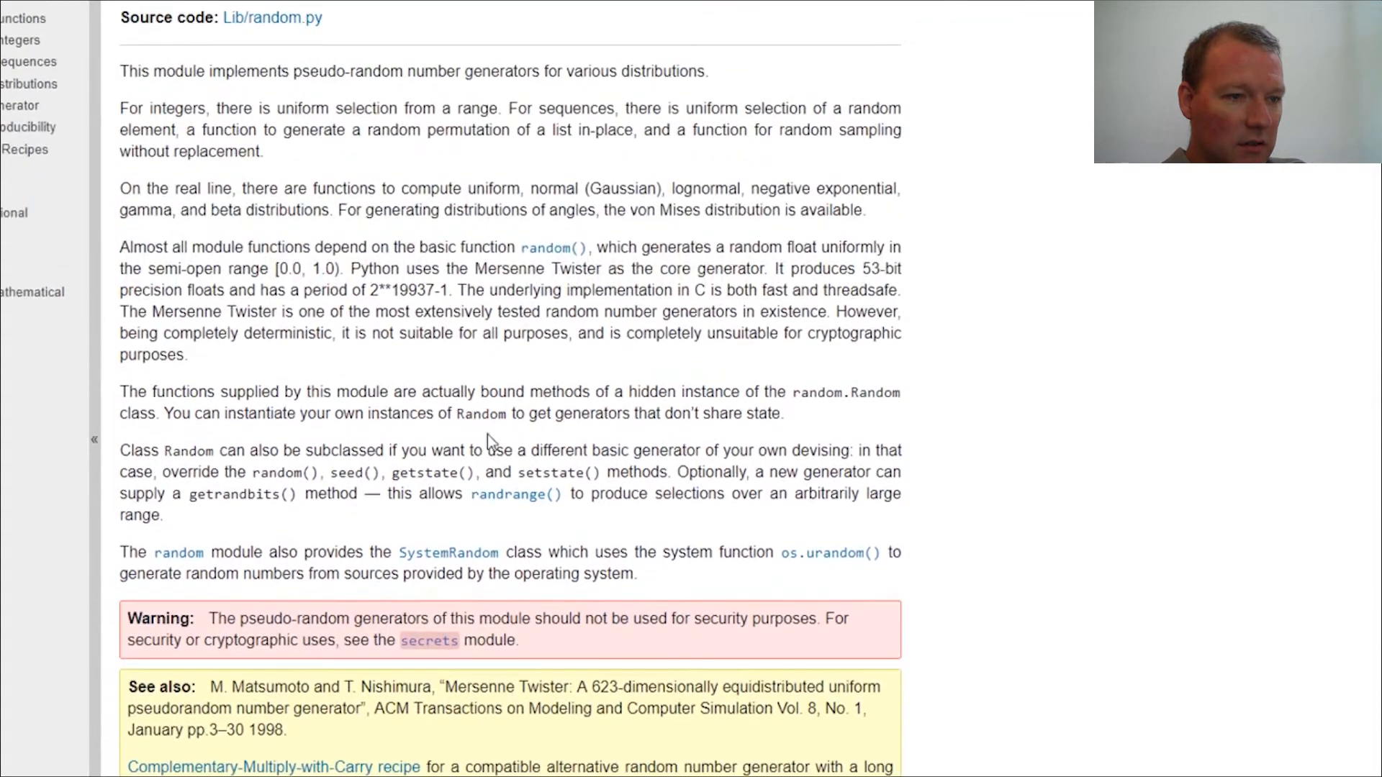
Step: Highlight the period 2**19937-1 in the docs intro and return to the seed() entry
double_click(405, 289)
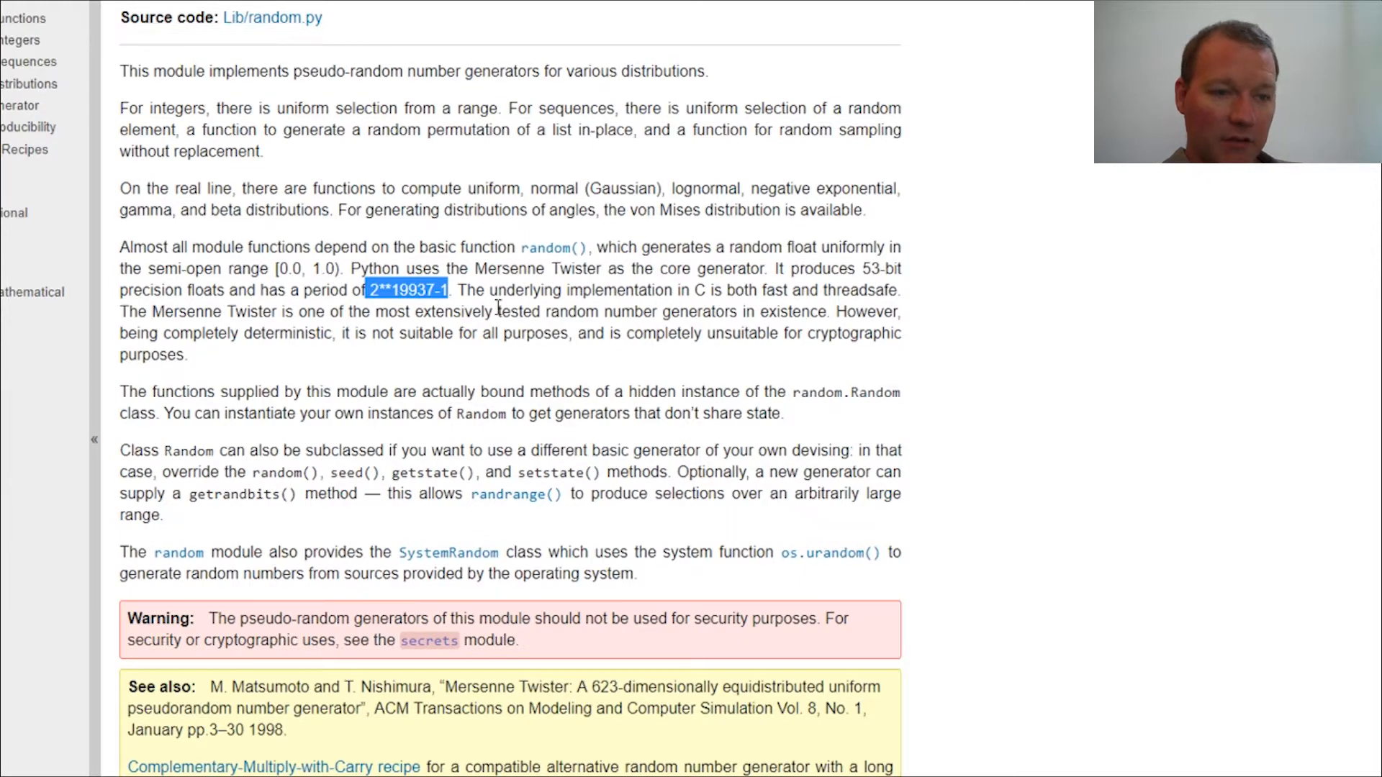
scroll("down", 3)
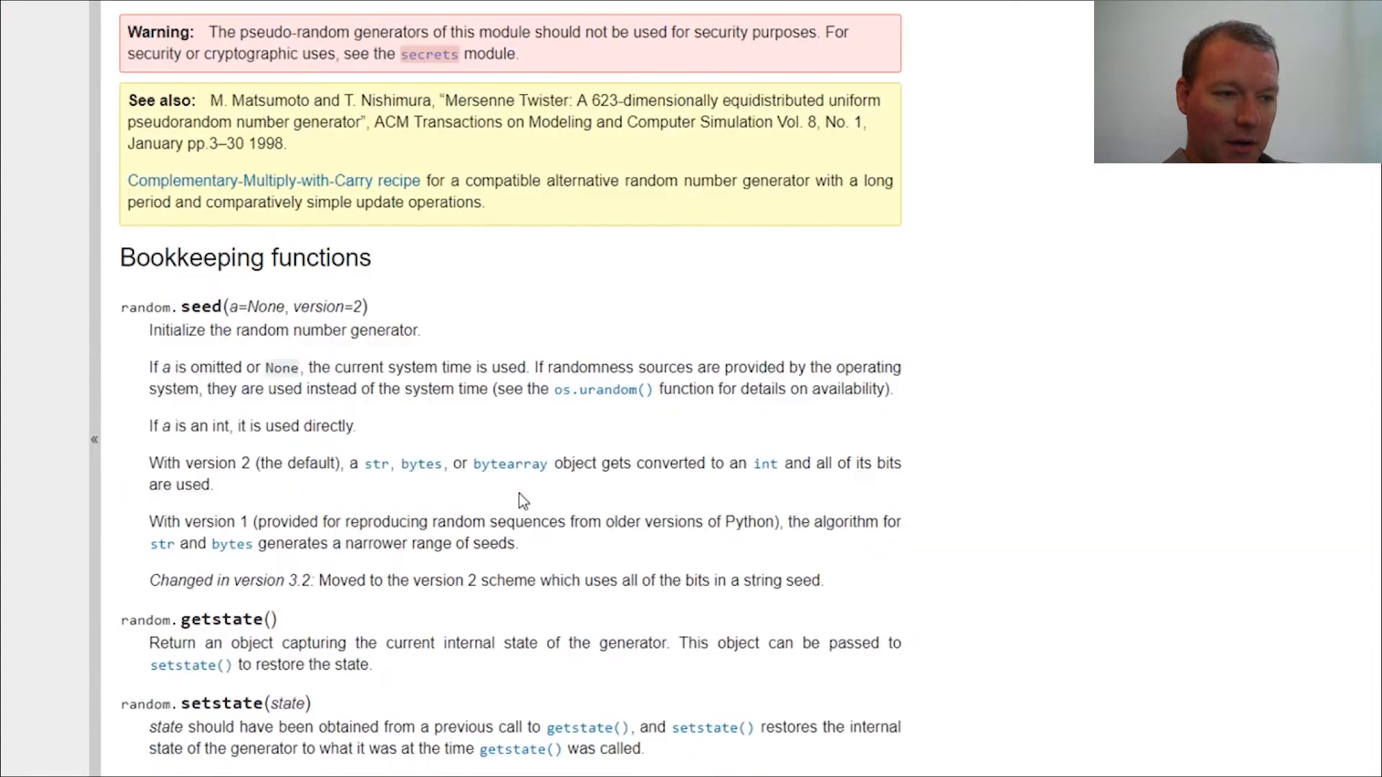
scroll("down", 3)
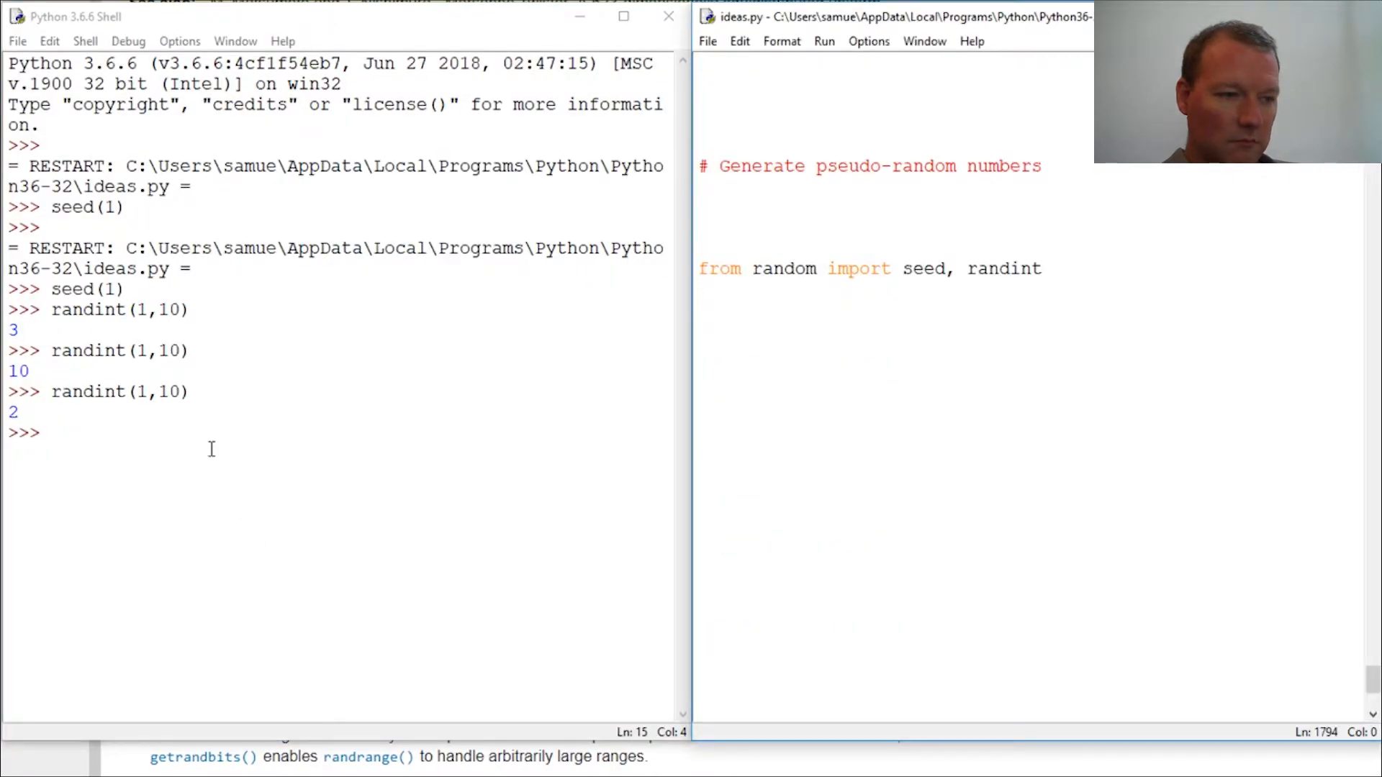
Step: Reseed the generator with seed(1) in the IDLE shell
type("seed(1)")
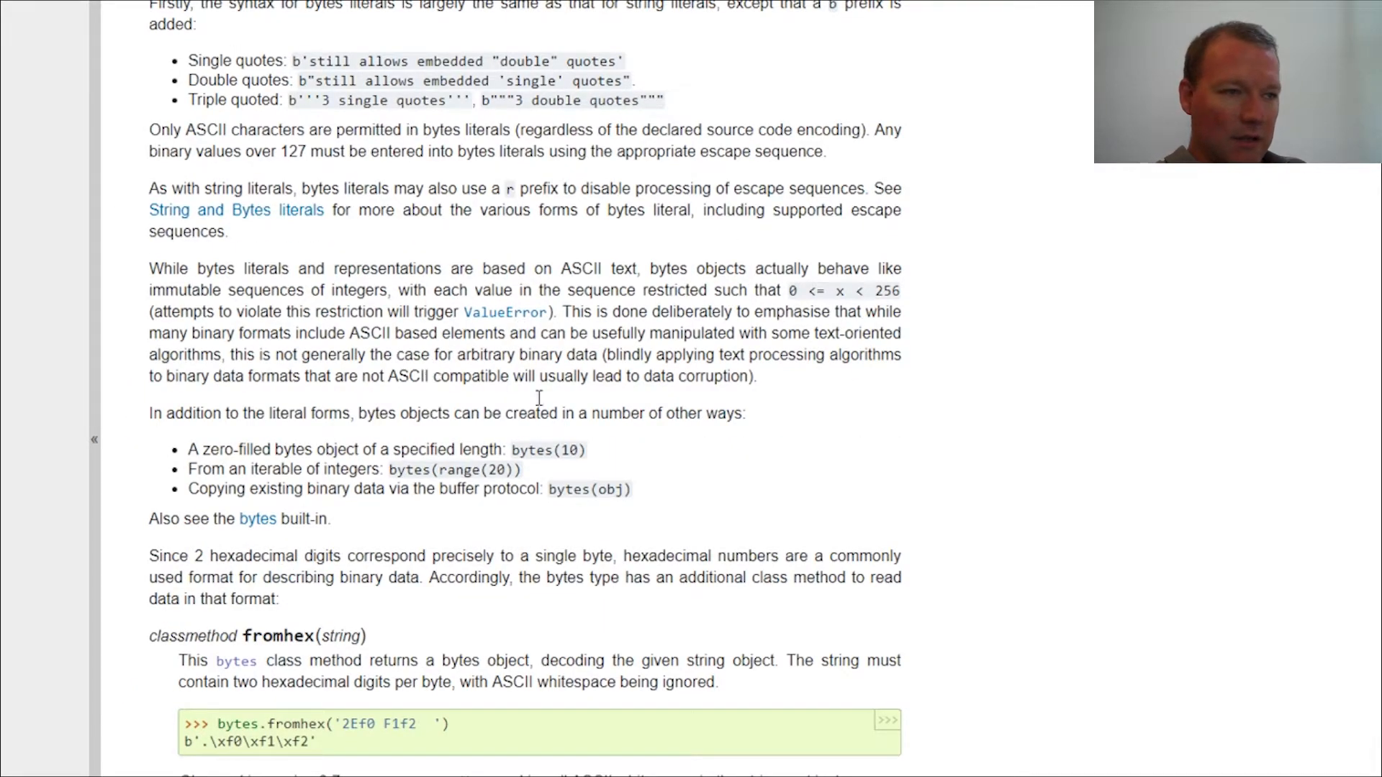
Step: Highlight 'Mersenne' in the random module intro and scroll down to the seed() entry
scroll("down", 3)
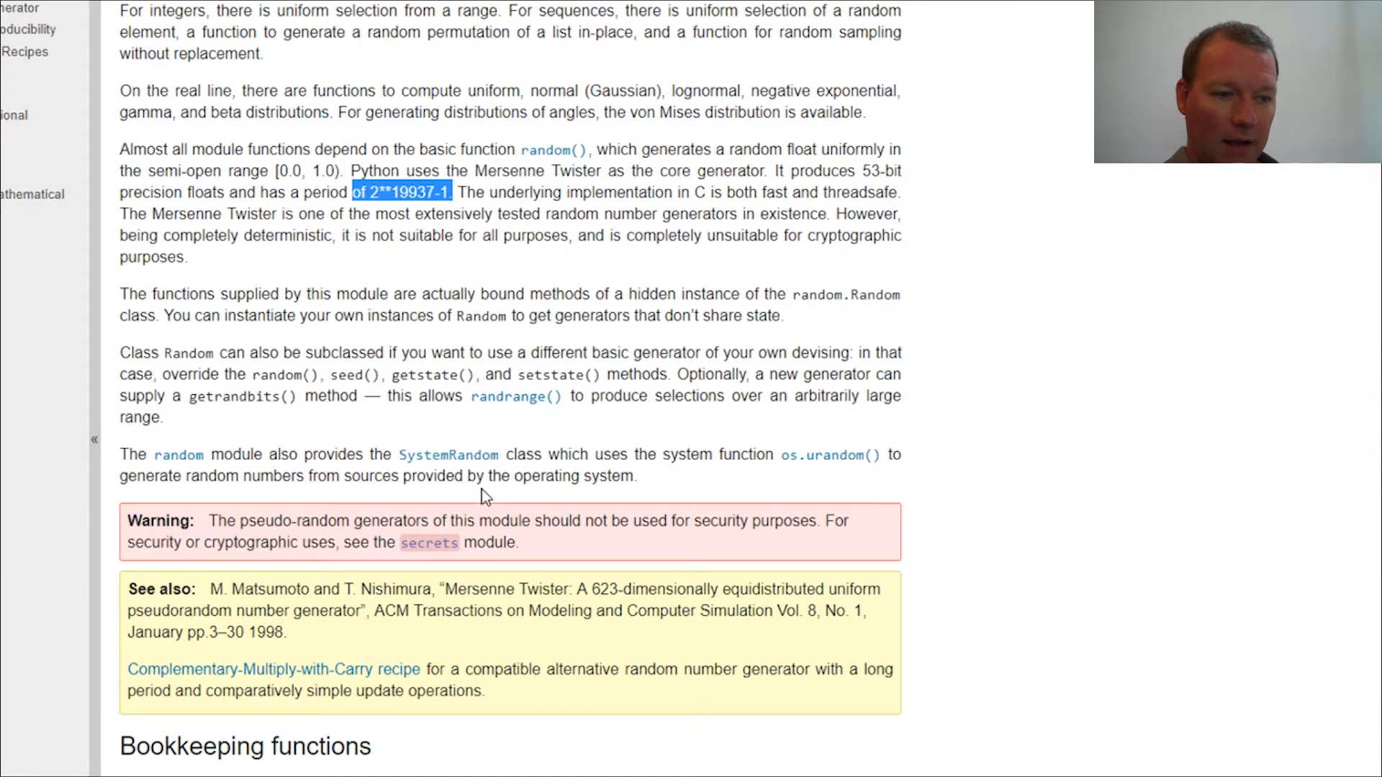
double_click(185, 213)
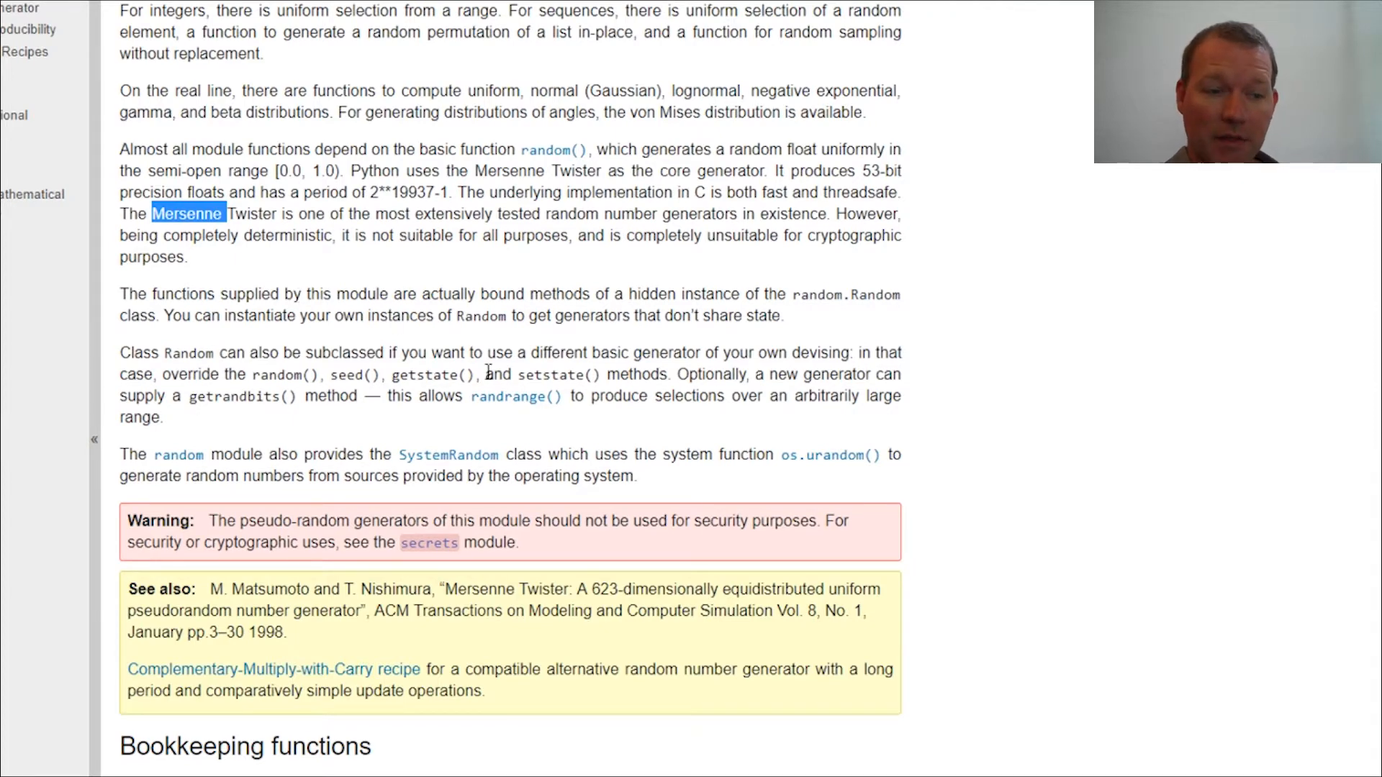
scroll("down", 3)
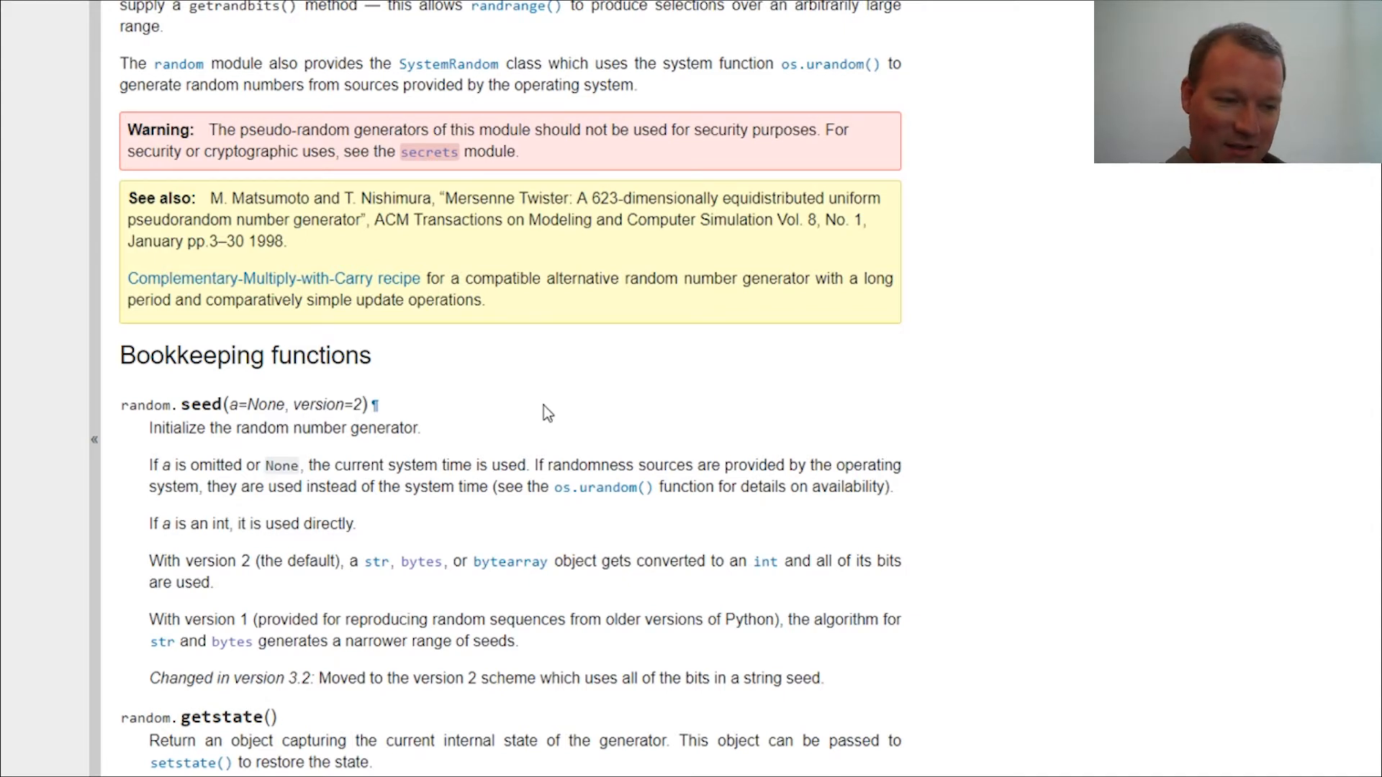
mouse_move(556, 410)
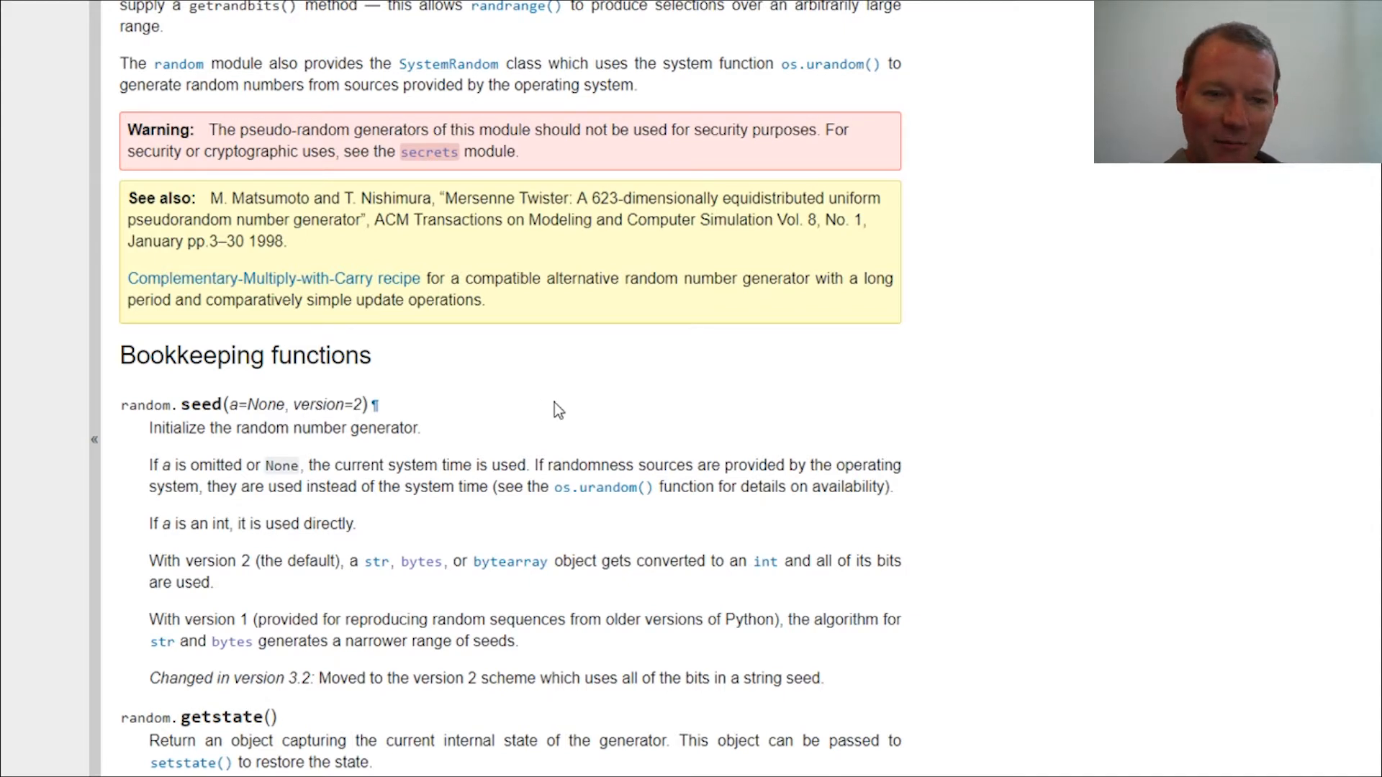